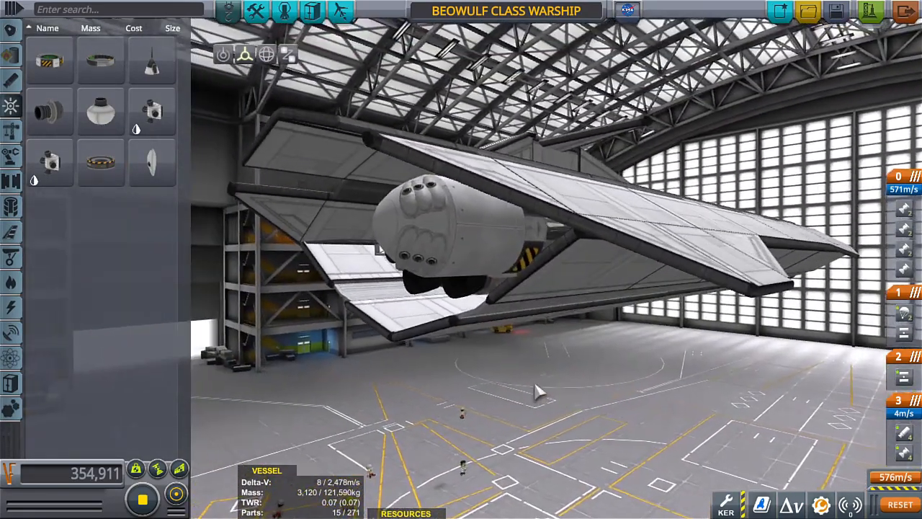
mouse_move(468, 238)
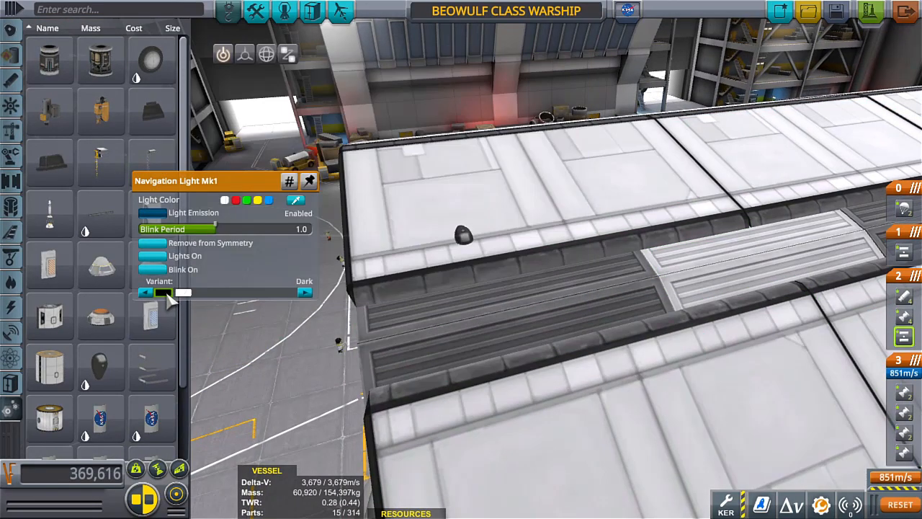
Place a Navigation Light Mk1 on the warship's hull edge.
click(153, 256)
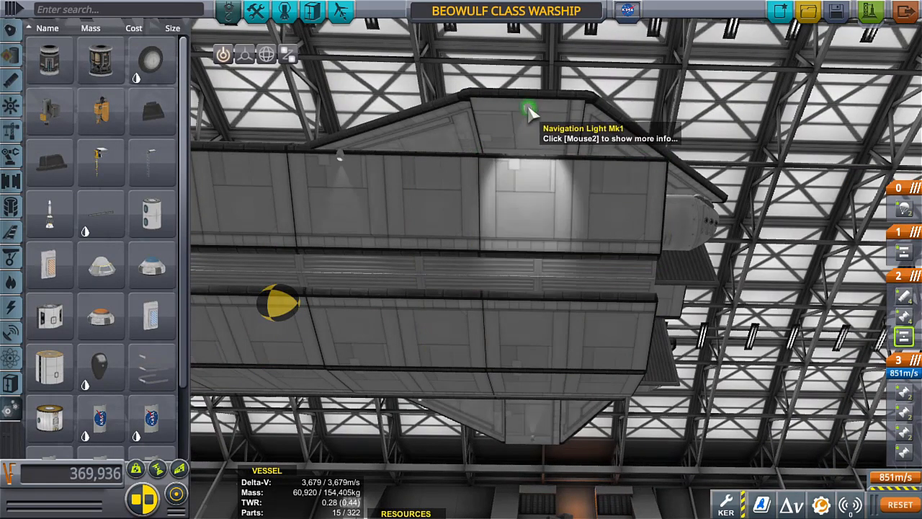
mouse_move(573, 110)
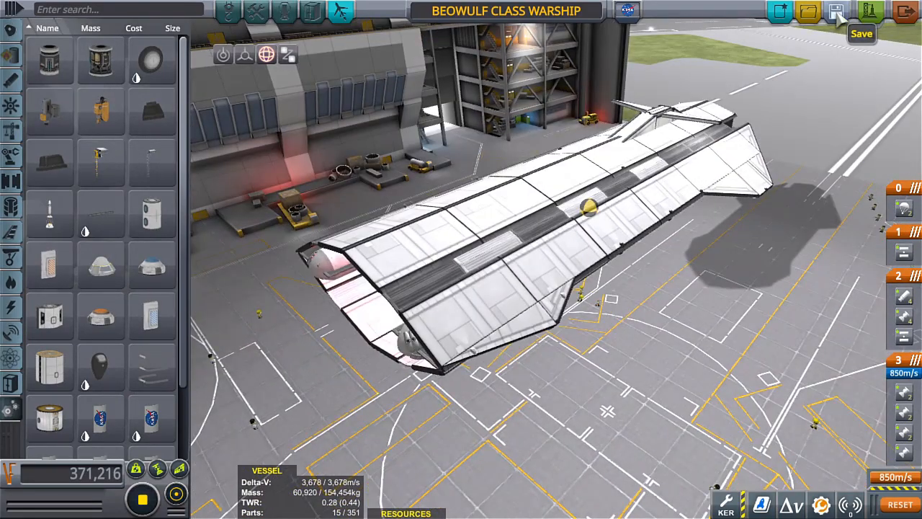
mouse_move(781, 11)
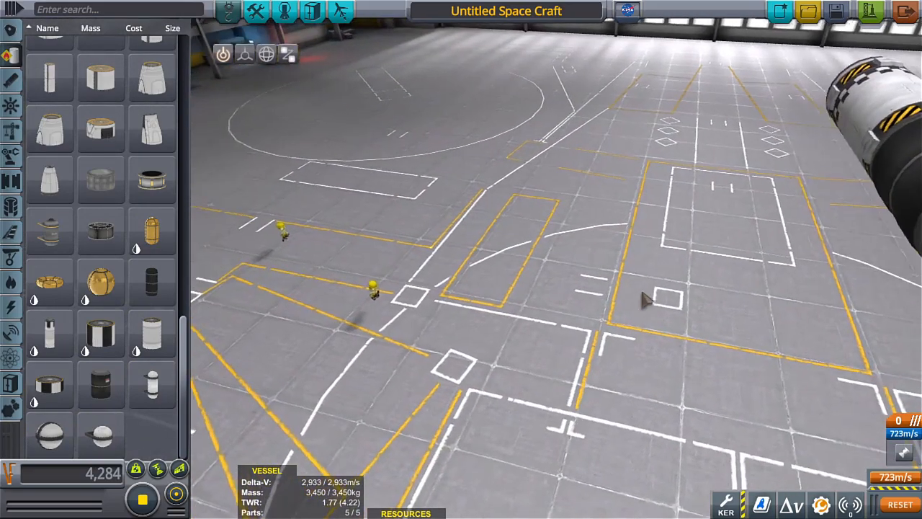
mouse_move(151, 281)
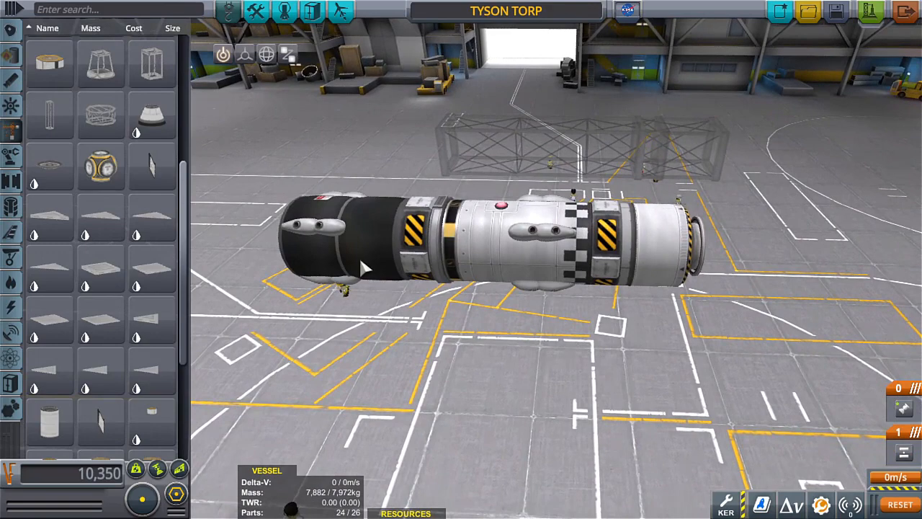
mouse_move(344, 249)
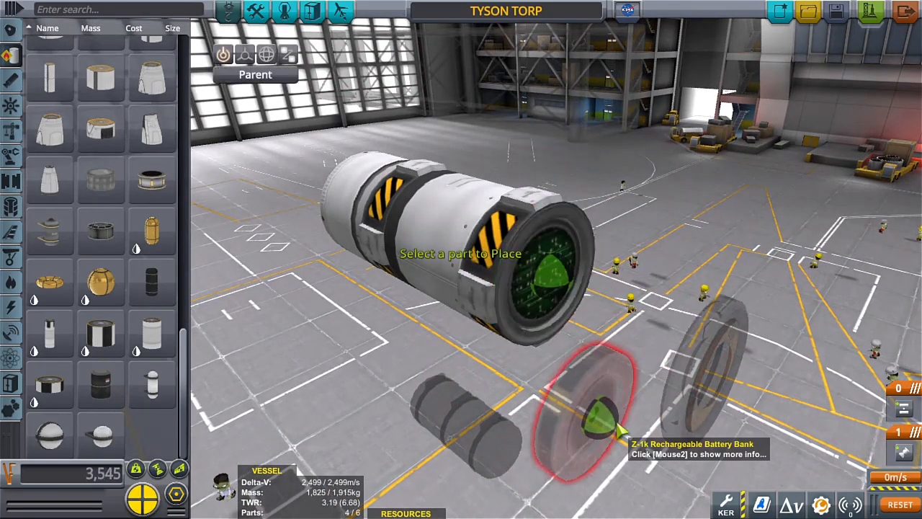
Attach the battery bank to the Tyson Torp torpedo body.
click(591, 411)
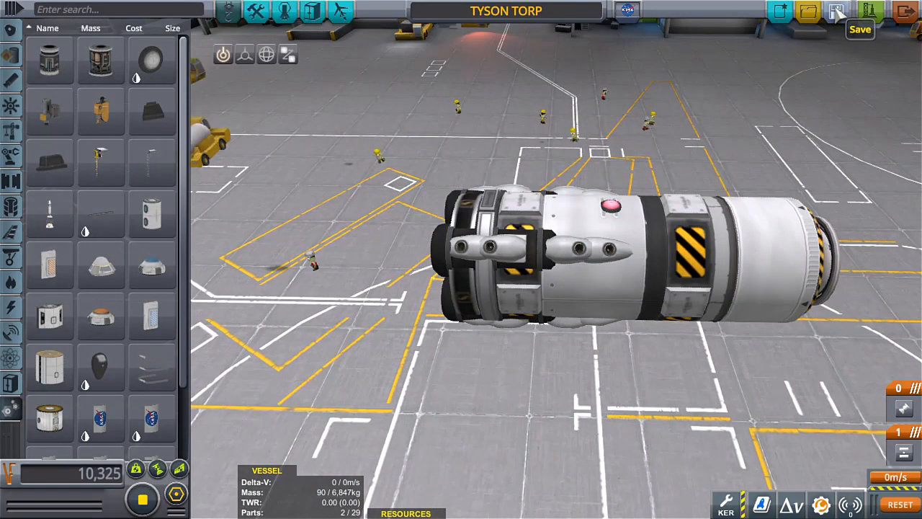
Load the large Untitled Space Craft design, then reopen and scroll the saved-craft list.
click(808, 10)
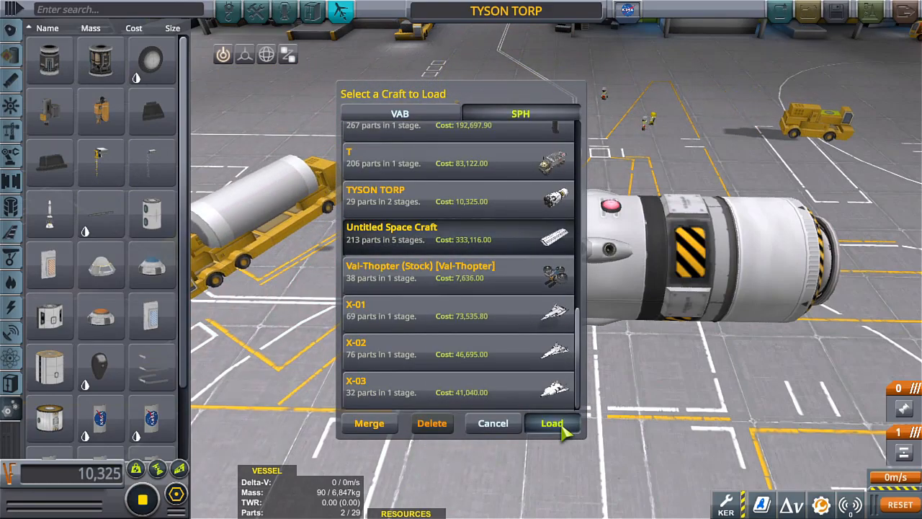
click(551, 423)
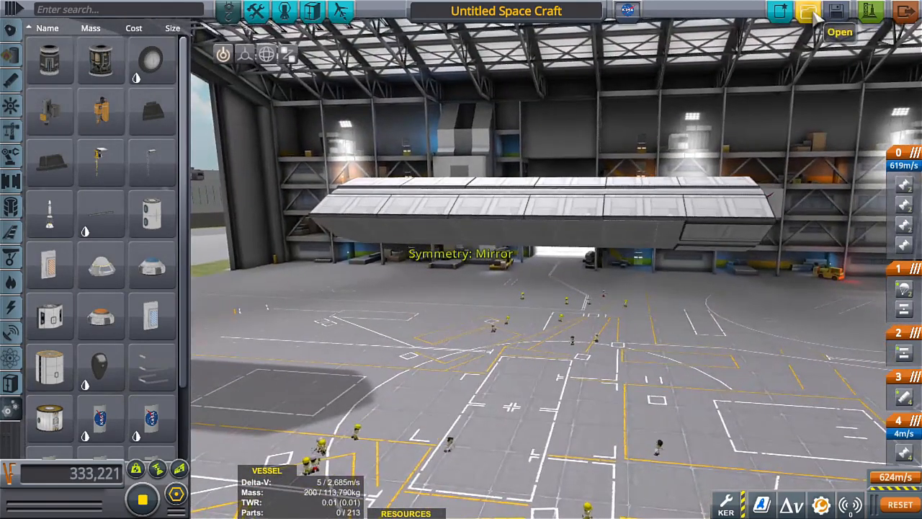
click(808, 11)
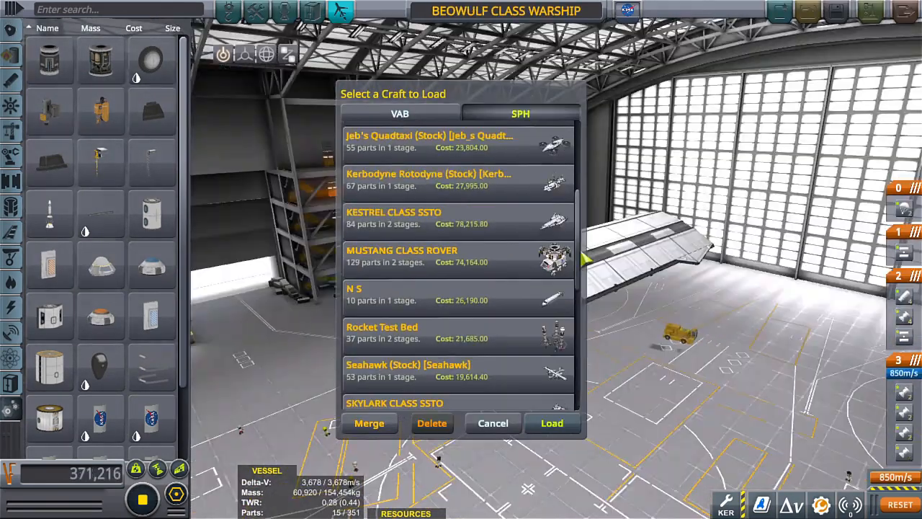
scroll(down, 3)
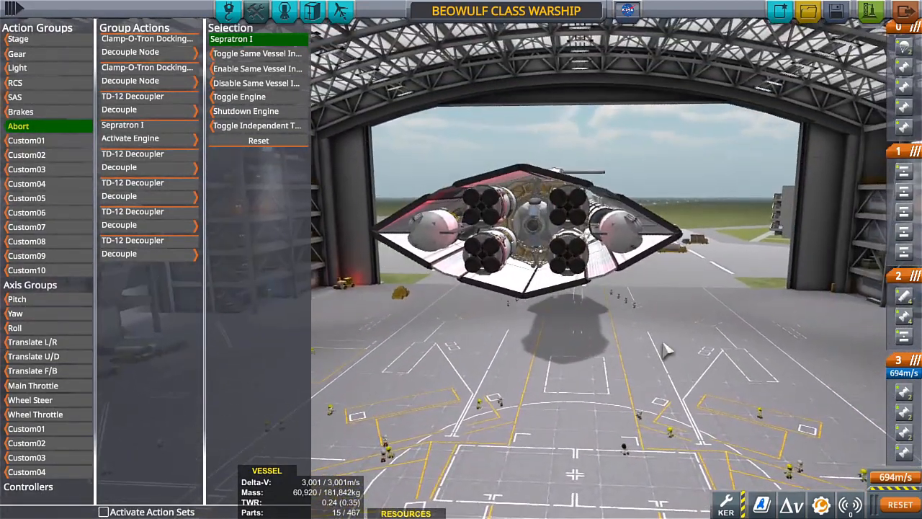
mouse_move(228, 11)
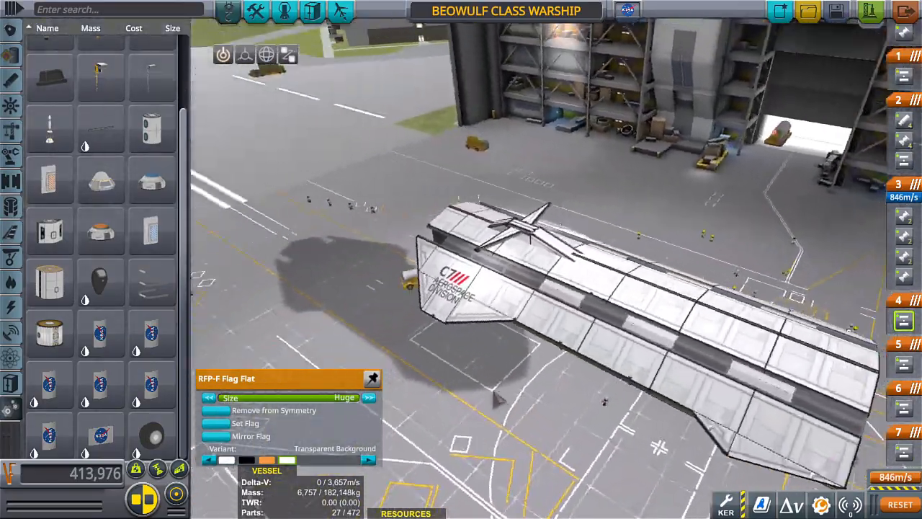
Set the hull flag to the trippy image, then reopen its settings to choose another image.
click(245, 423)
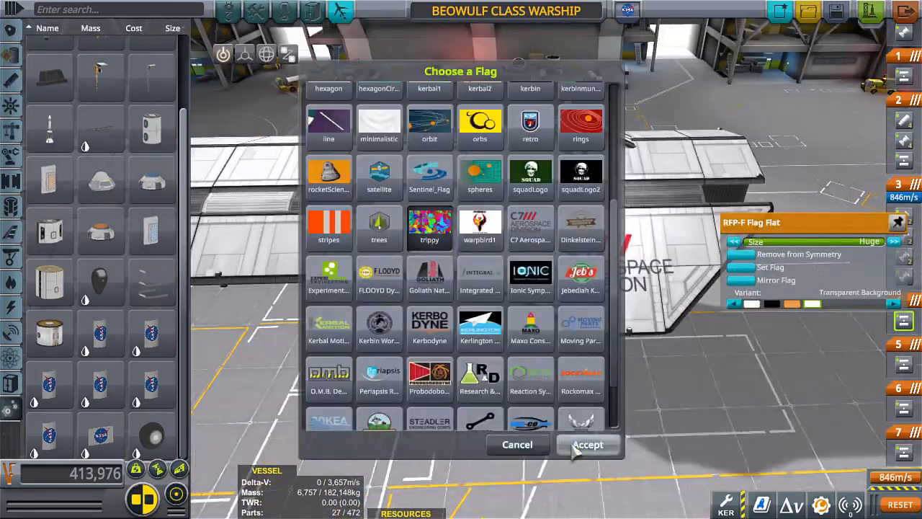
click(587, 444)
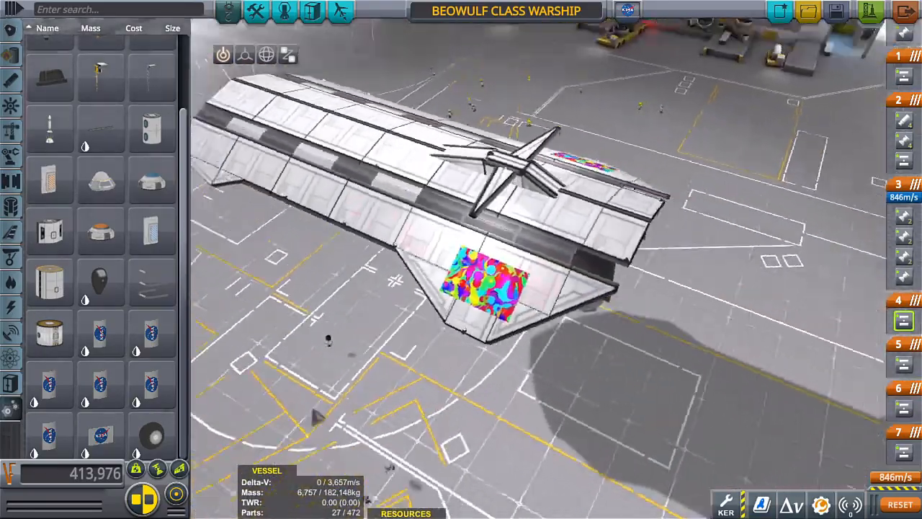
right_click(490, 278)
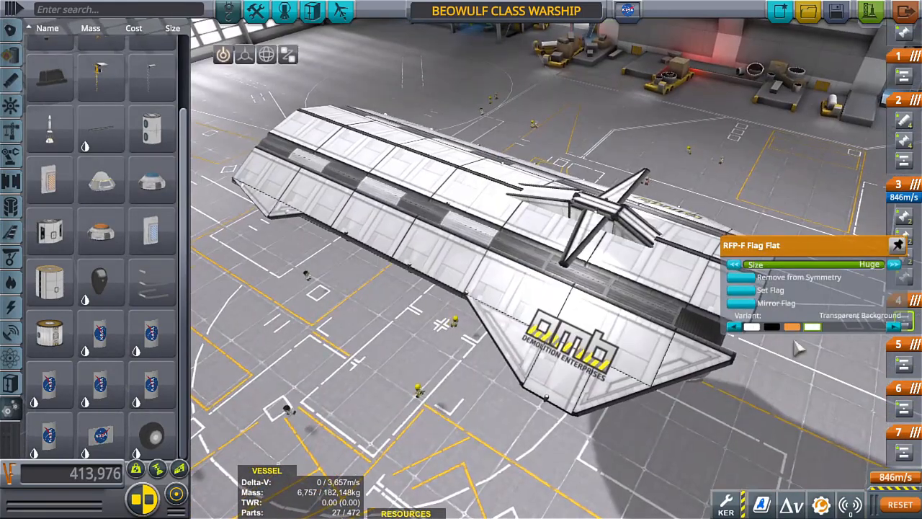
click(770, 290)
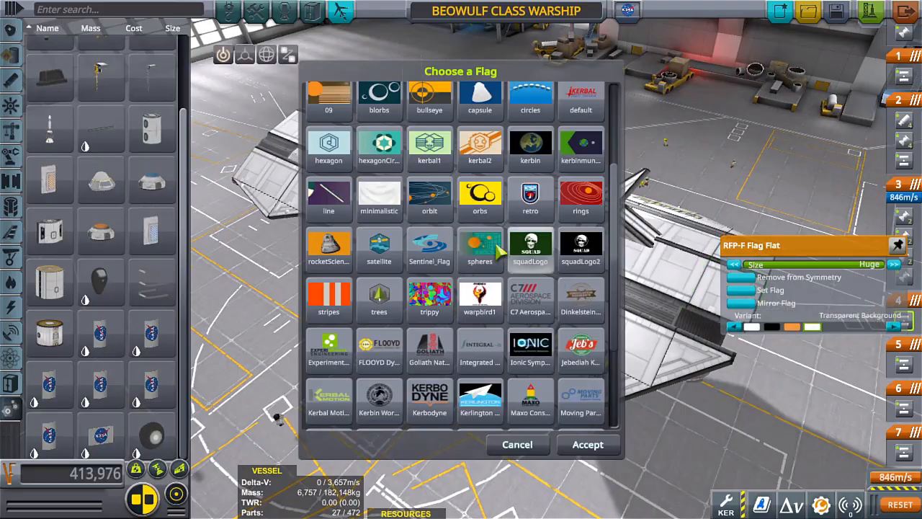